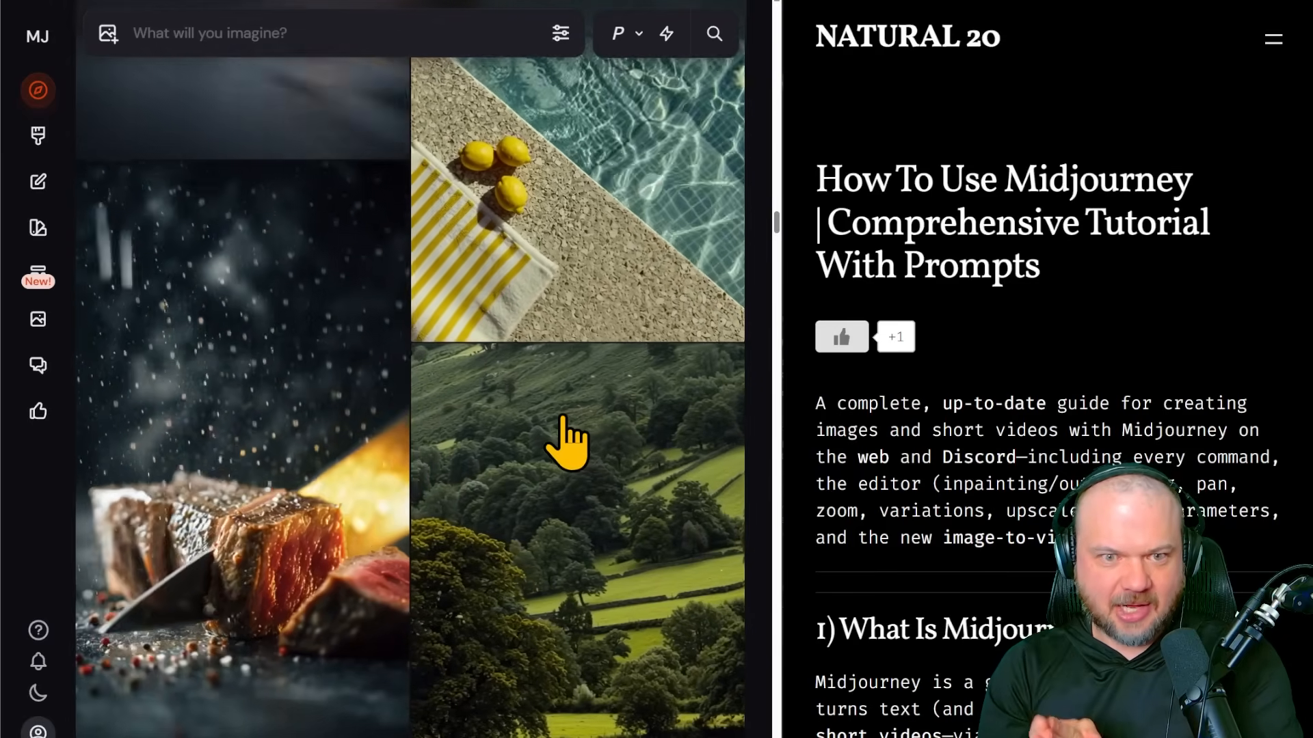
# Bring the monthly Pricing & plans table and the notes beneath it into view
pyautogui.click(39, 137)
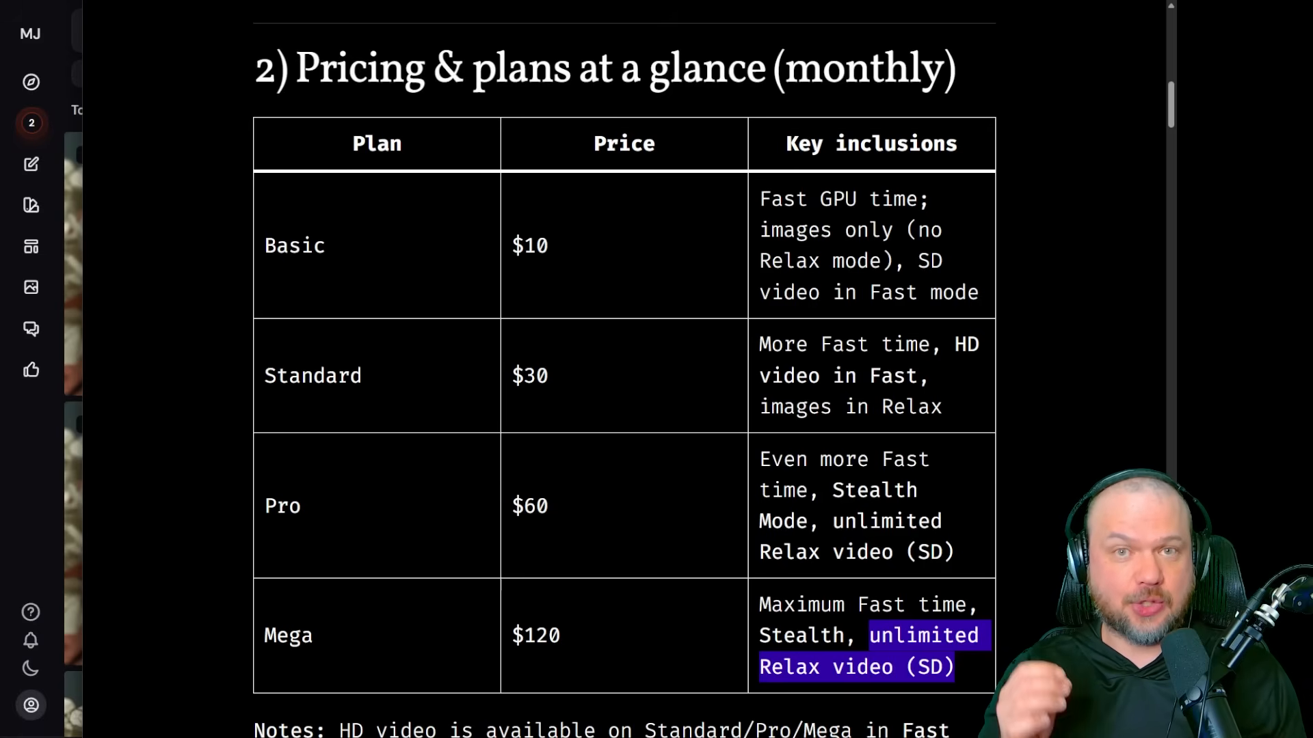
pyautogui.scroll(-3)
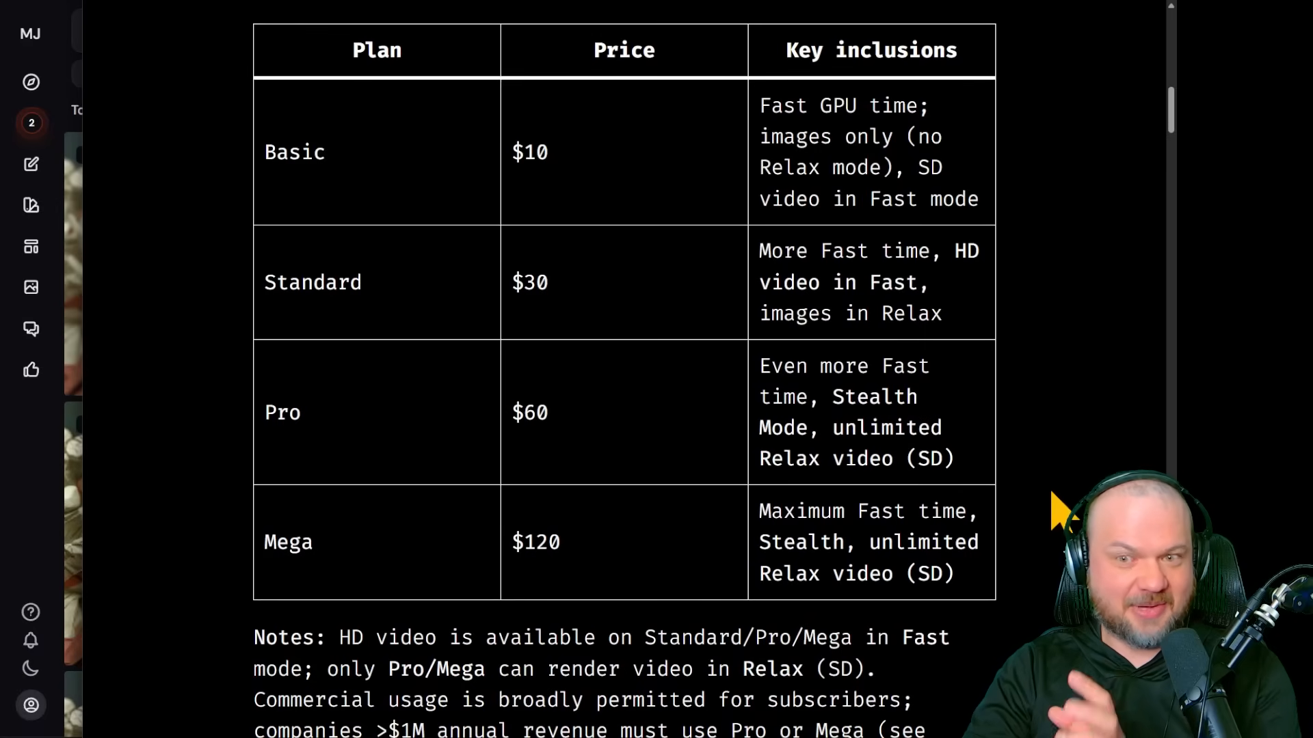
pyautogui.moveTo(1058, 523)
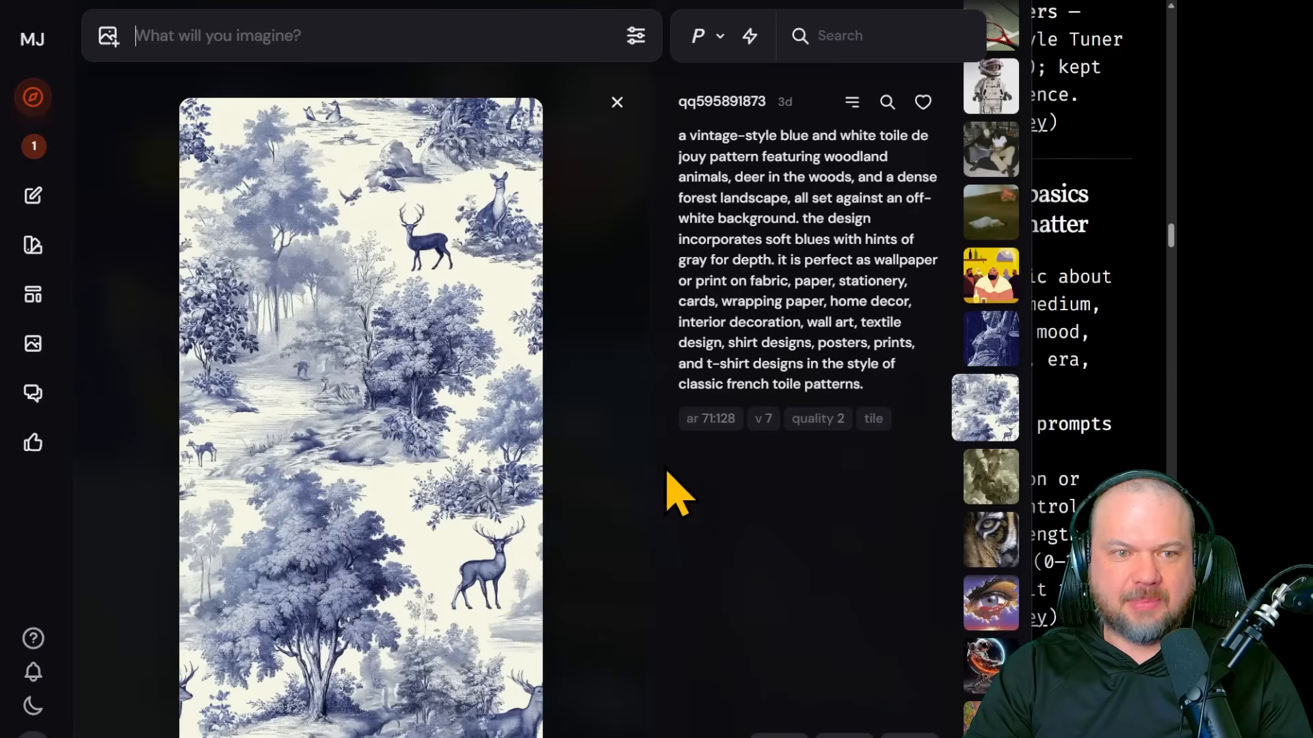
# View a side-profile portrait from Explore while scrolling the prompting basics notes beside it
pyautogui.click(990, 407)
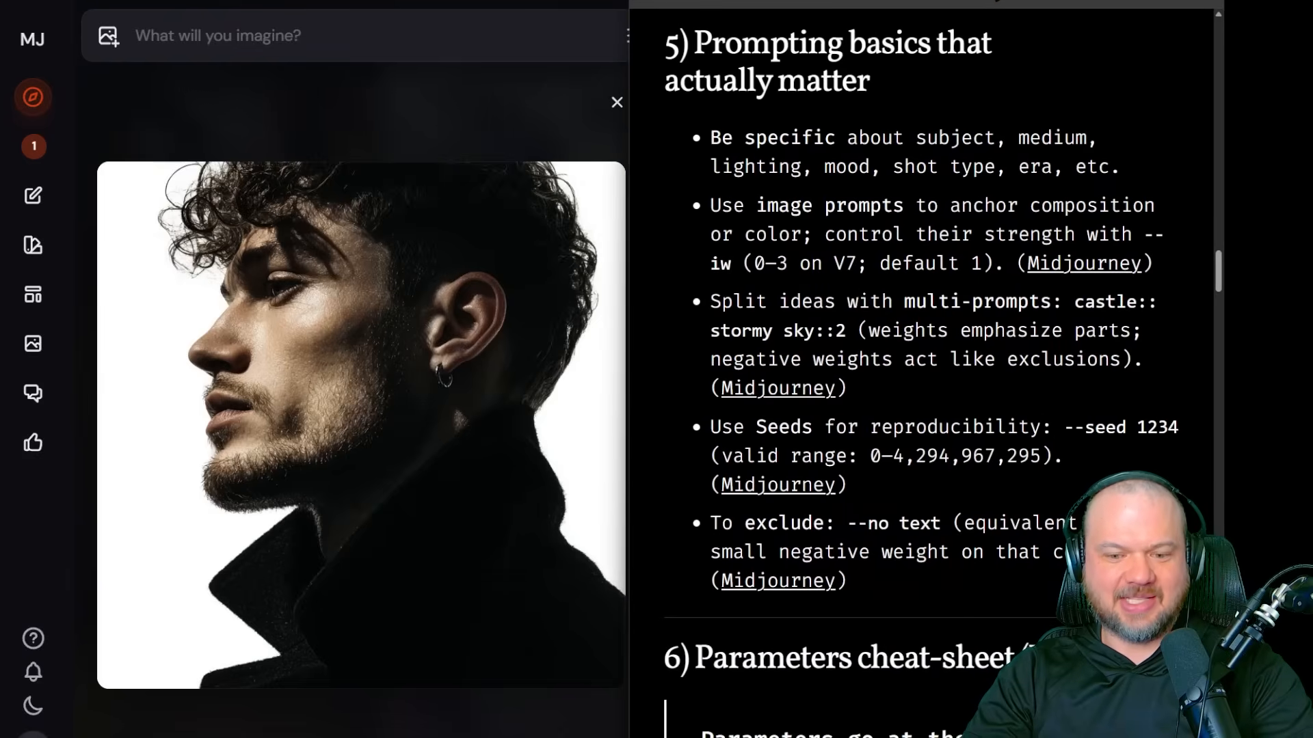
pyautogui.scroll(-3)
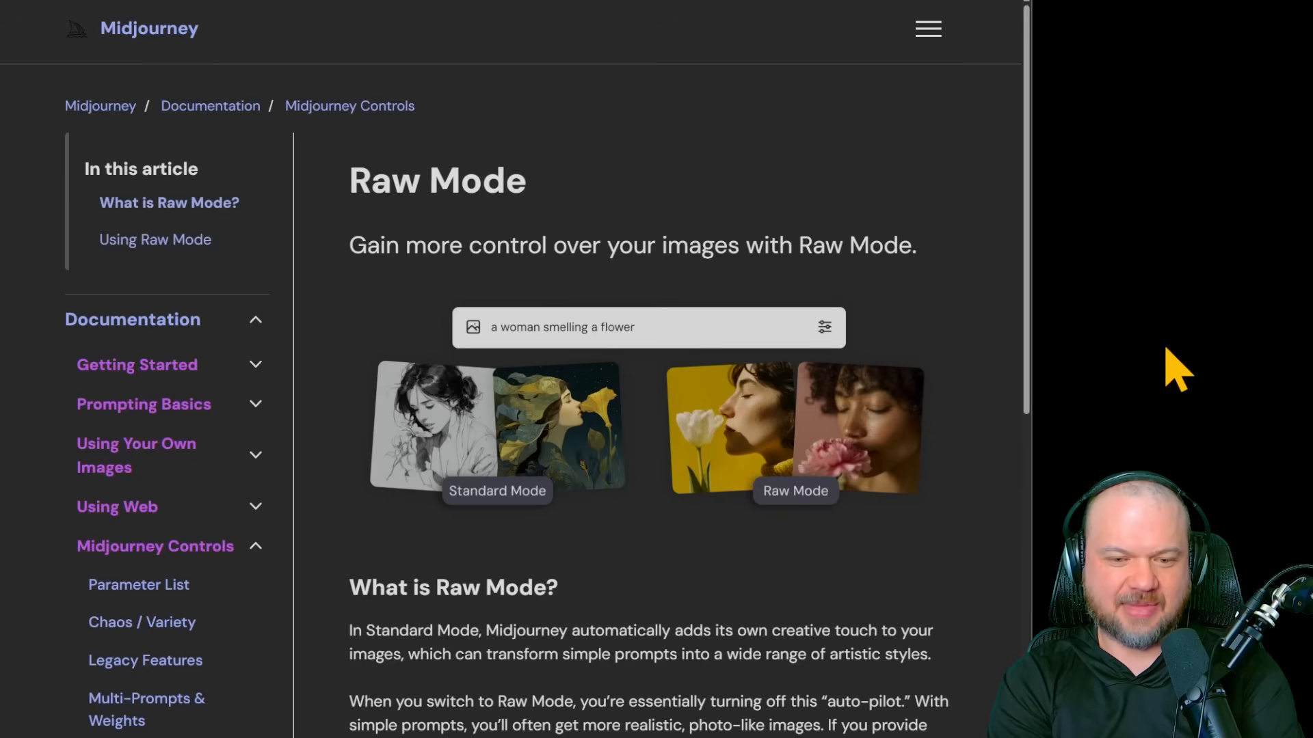
# Open the Raw Mode article under Midjourney Controls in the documentation sidebar
pyautogui.click(141, 622)
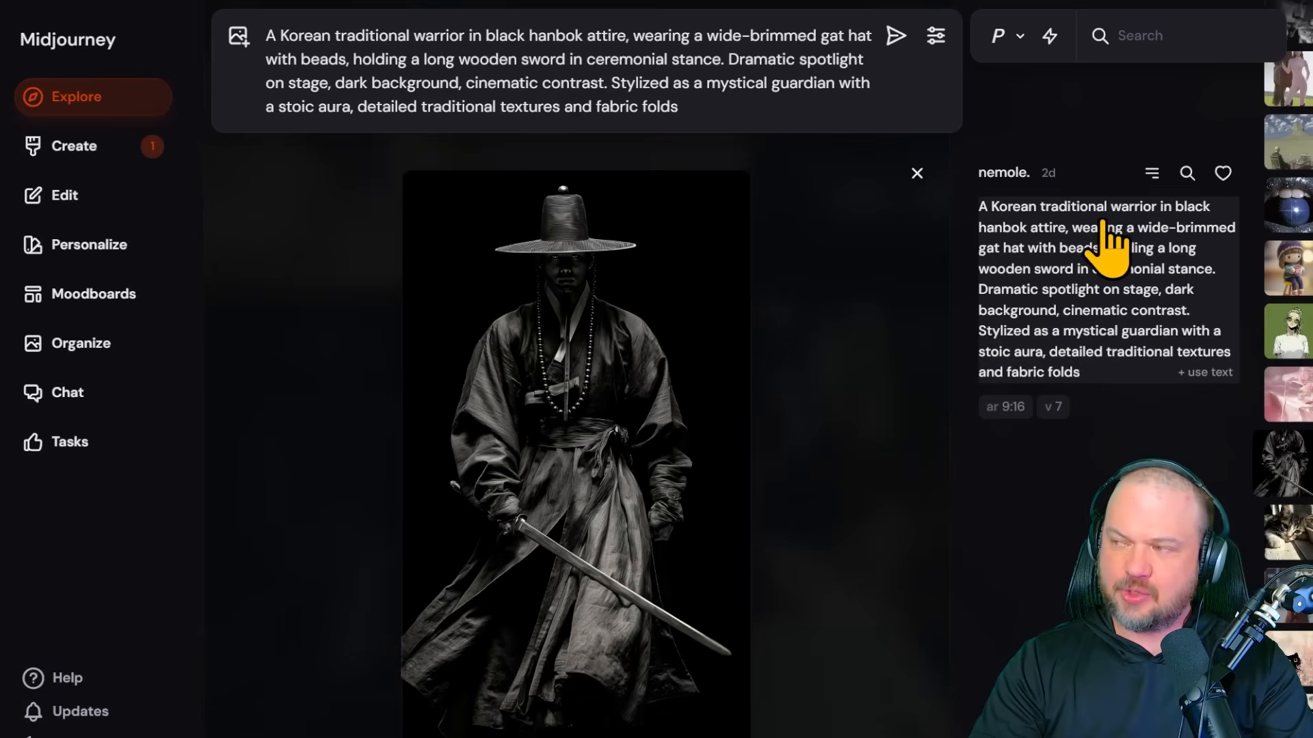
# Load the Korean traditional warrior image from Explore with its prompt in the imagine field
pyautogui.click(87, 245)
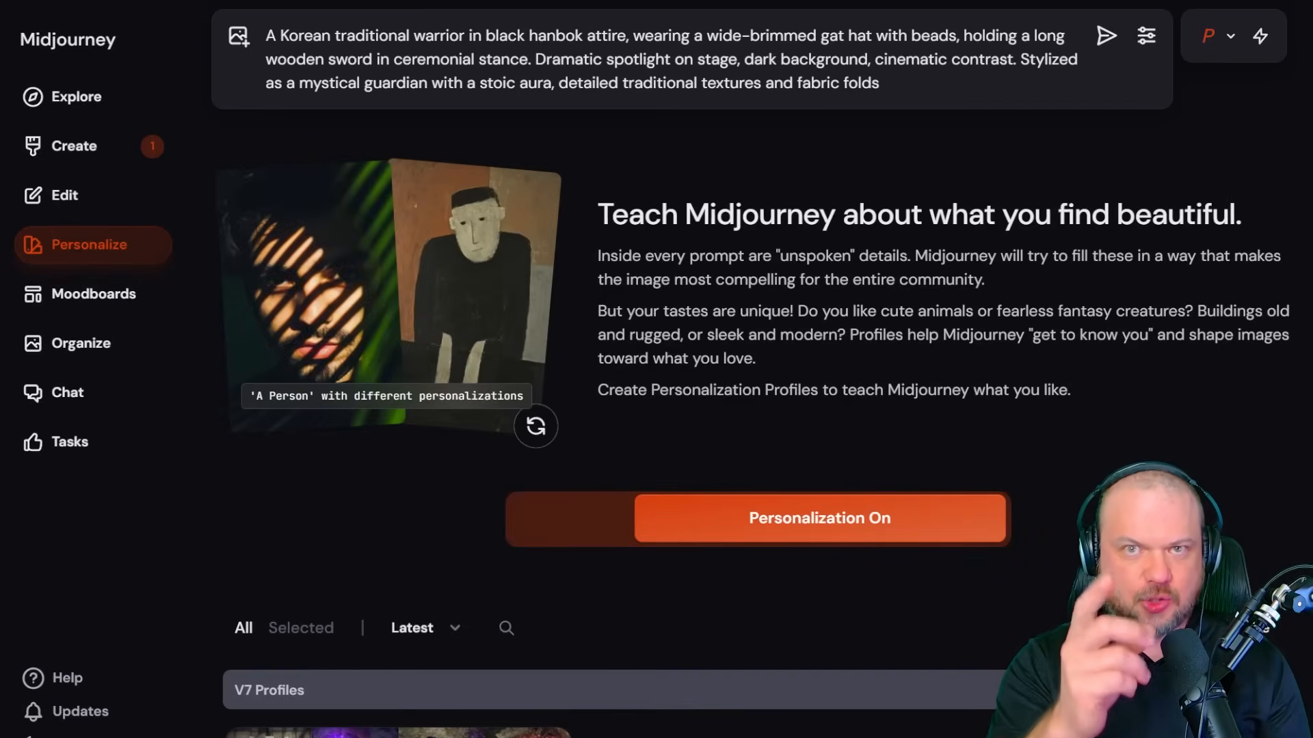
# Show the Personalize page with the Personalization On toggle enabled
pyautogui.click(268, 35)
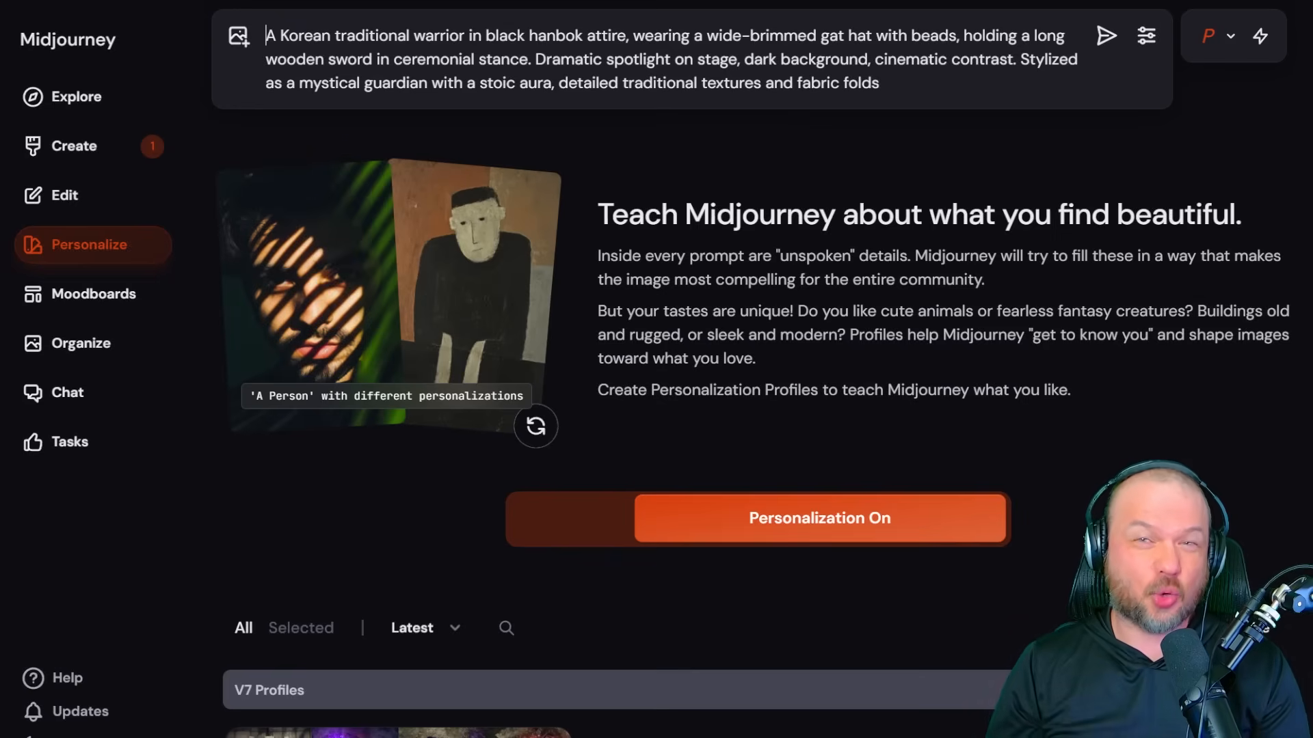
pyautogui.click(93, 293)
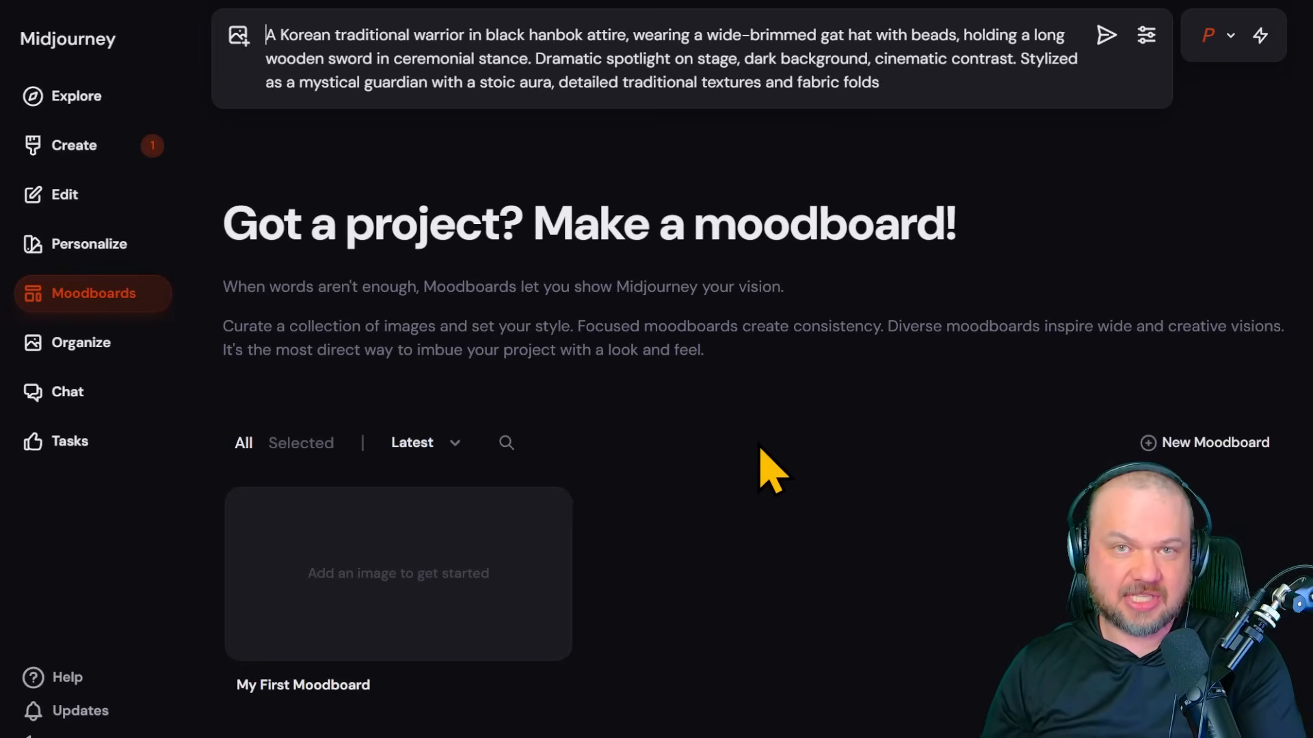